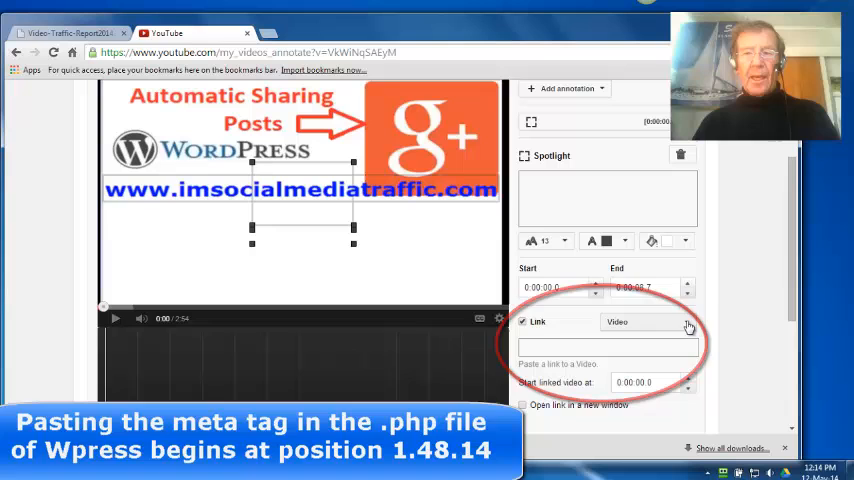
- Choose Associated Website as the annotation's link type from the Link dropdown
left_click(686, 320)
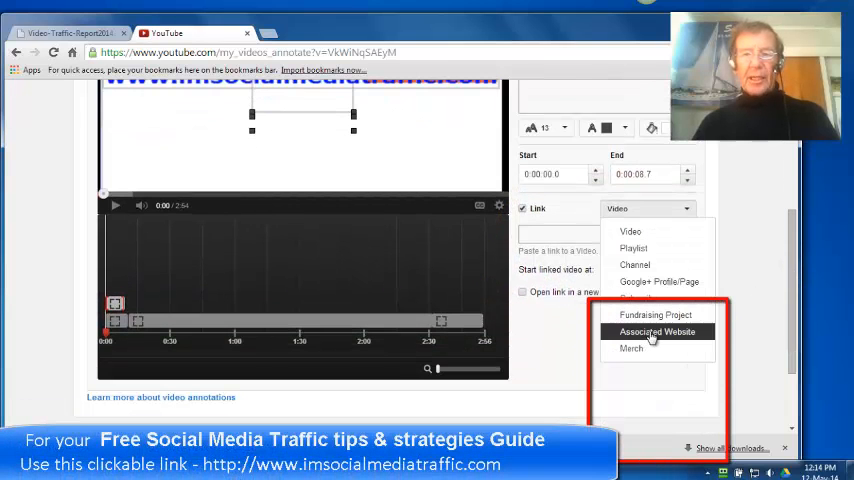
left_click(656, 332)
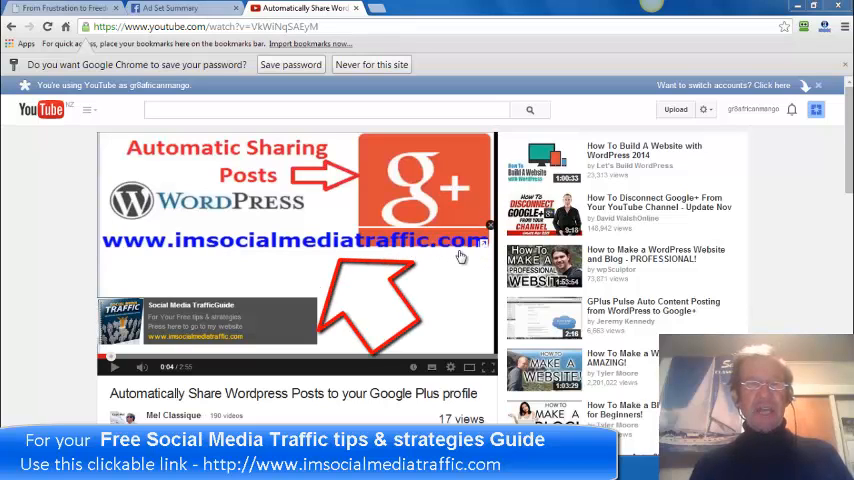
mouse_move(468, 252)
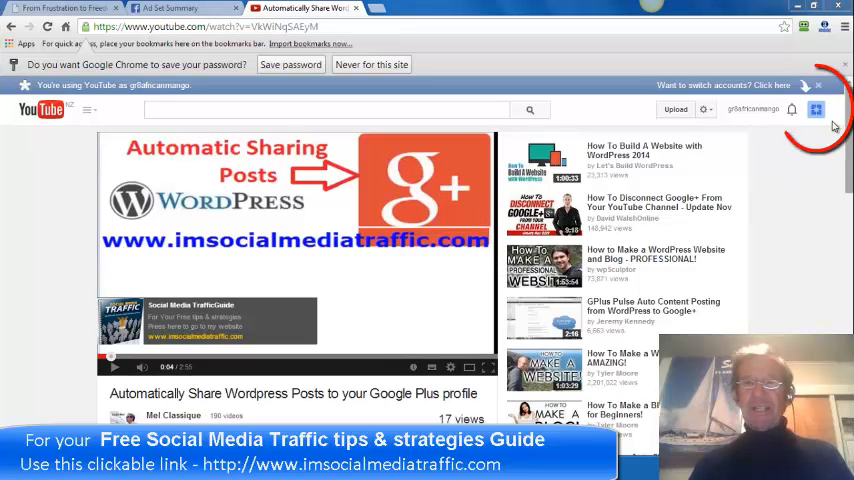
- Reach the channel Features page via account menu > YouTube settings > View additional features
left_click(816, 108)
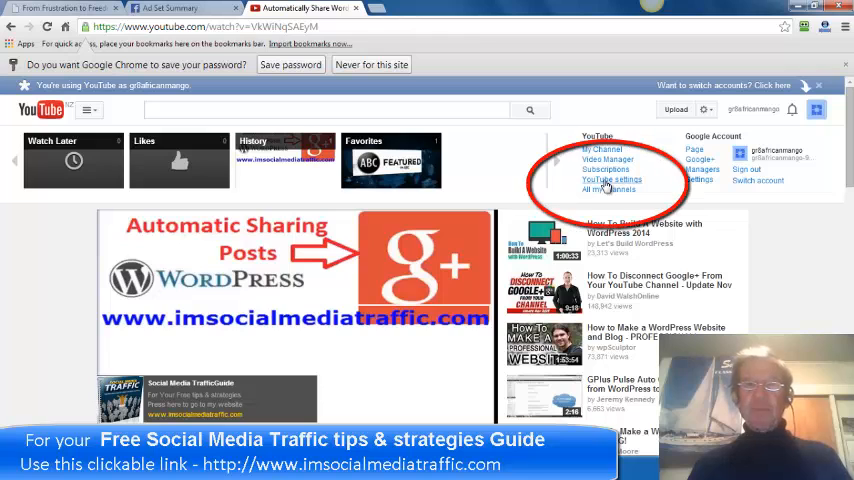
left_click(612, 180)
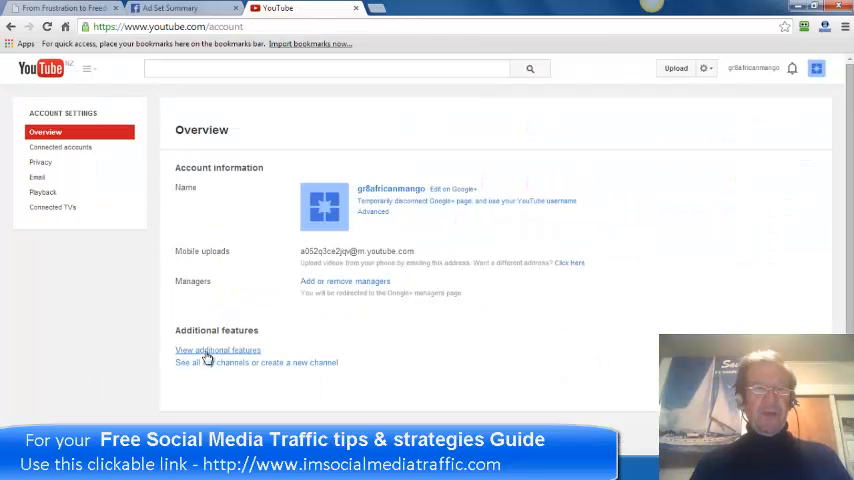
left_click(216, 350)
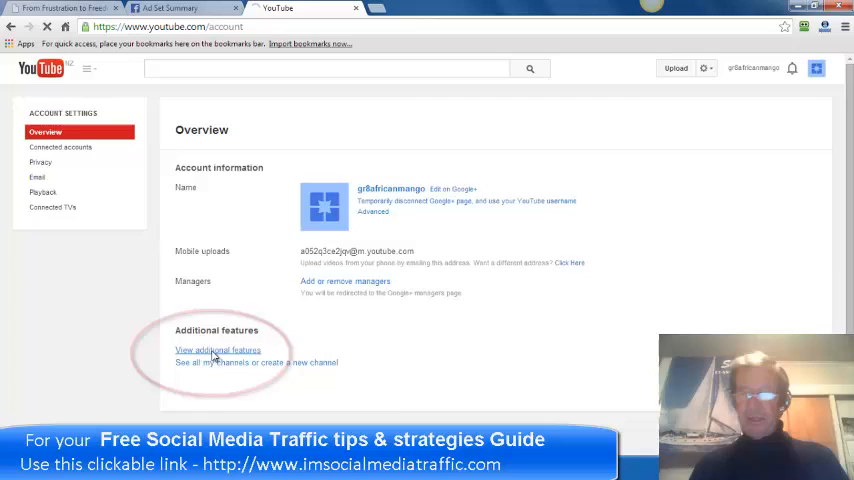
left_click(216, 348)
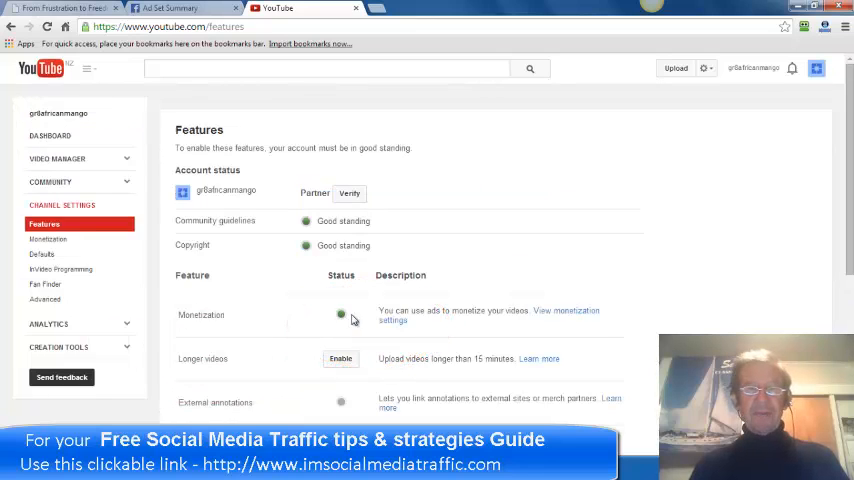
left_click(44, 300)
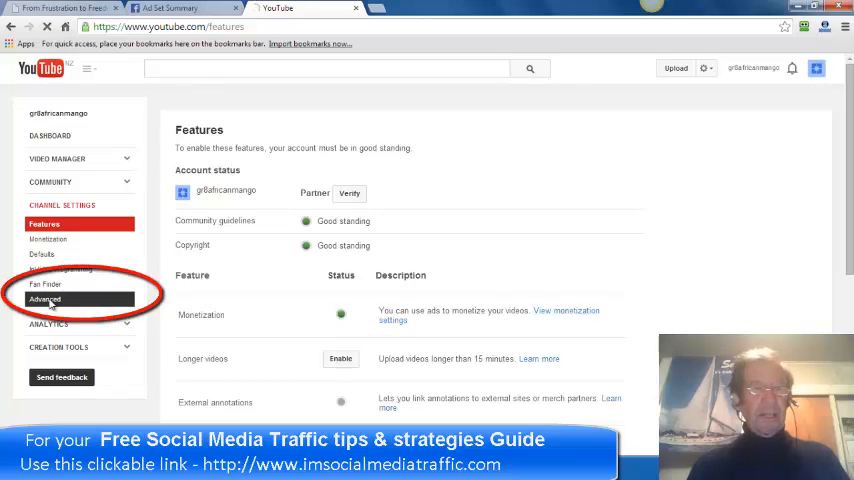
left_click(44, 300)
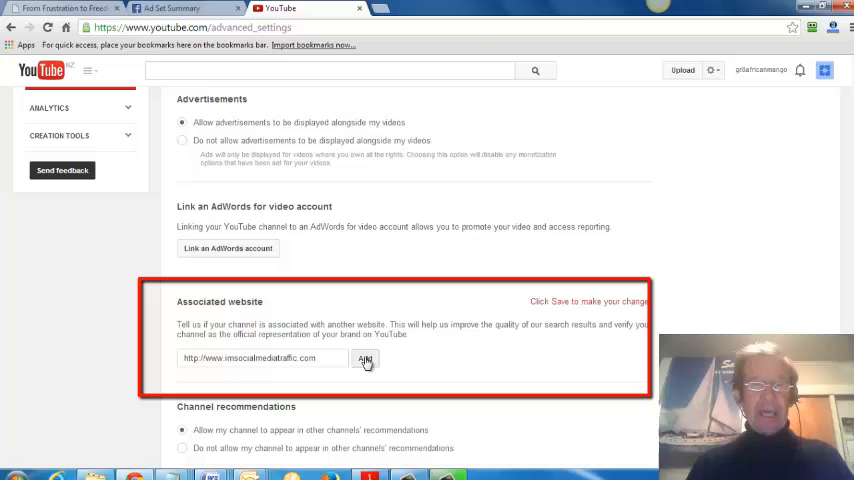
left_click(364, 358)
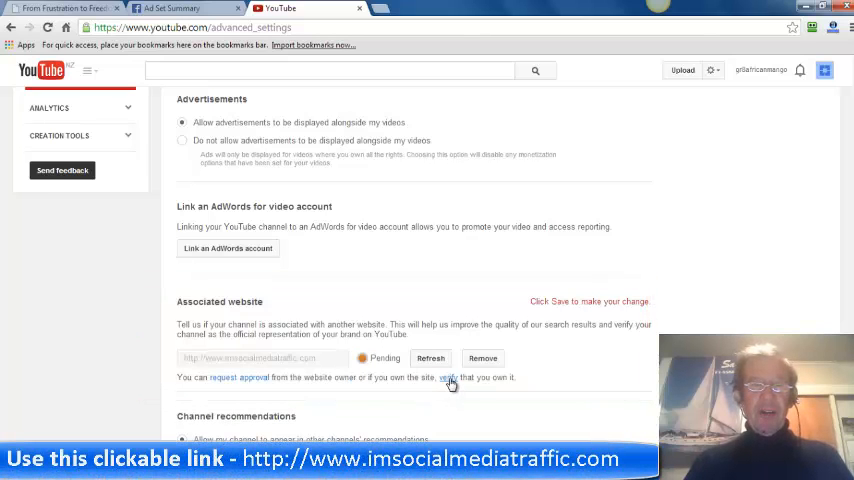
left_click(448, 376)
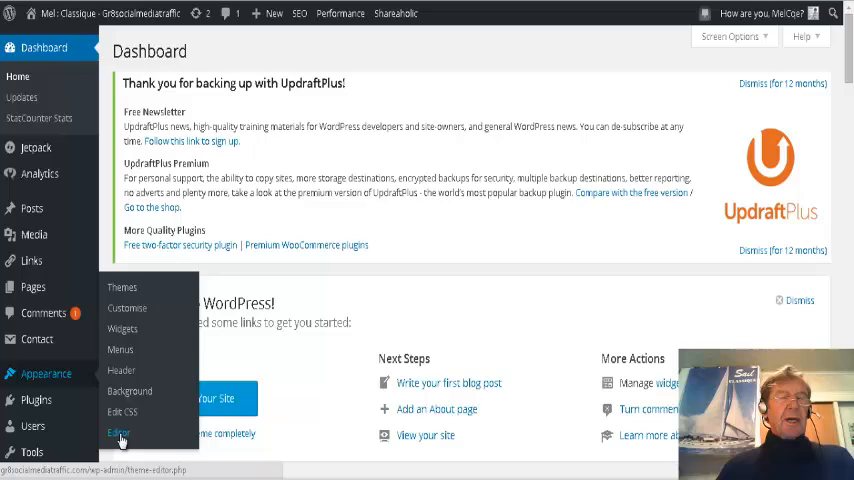
- Load header.php of the Twenty Twelve theme in Appearance > Editor for editing
left_click(118, 432)
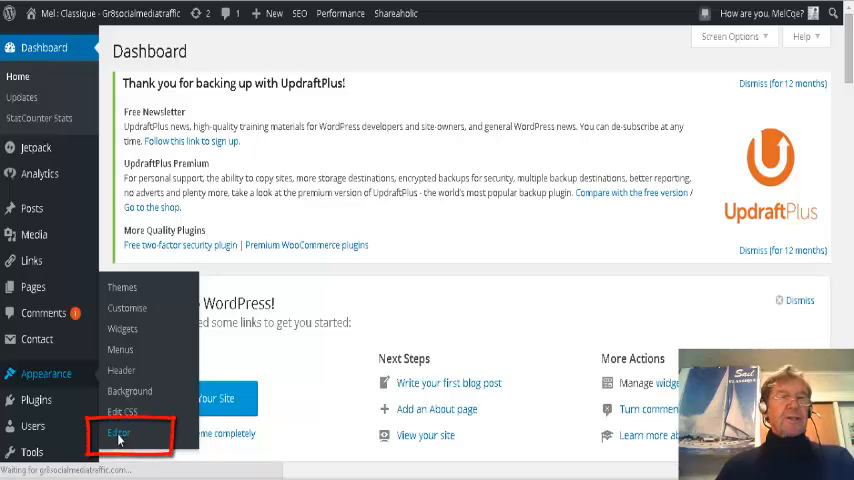
left_click(118, 432)
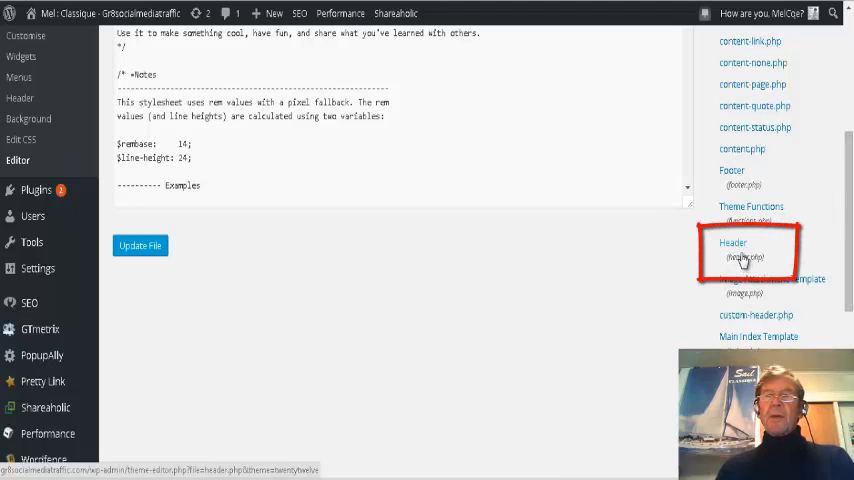
left_click(732, 246)
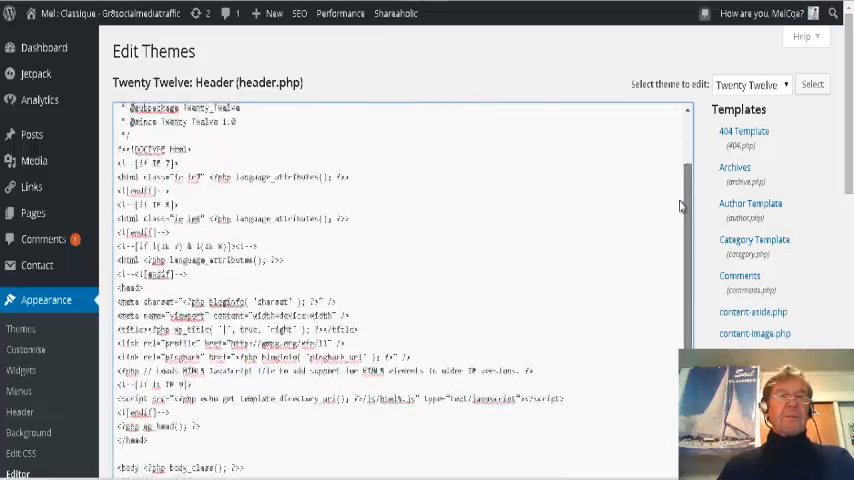
scroll("down", 3)
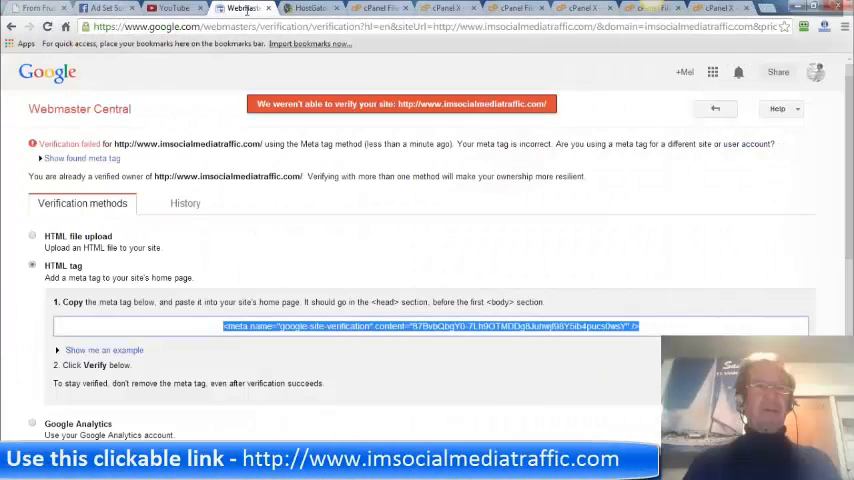
scroll("down", 3)
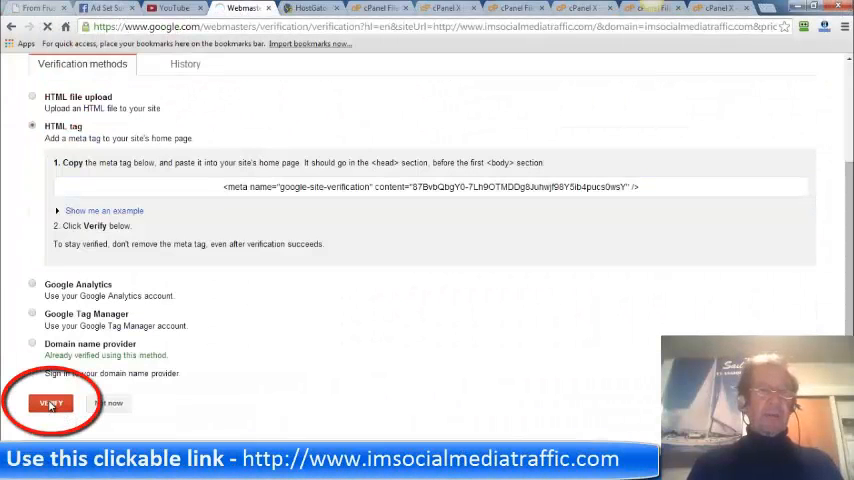
left_click(50, 404)
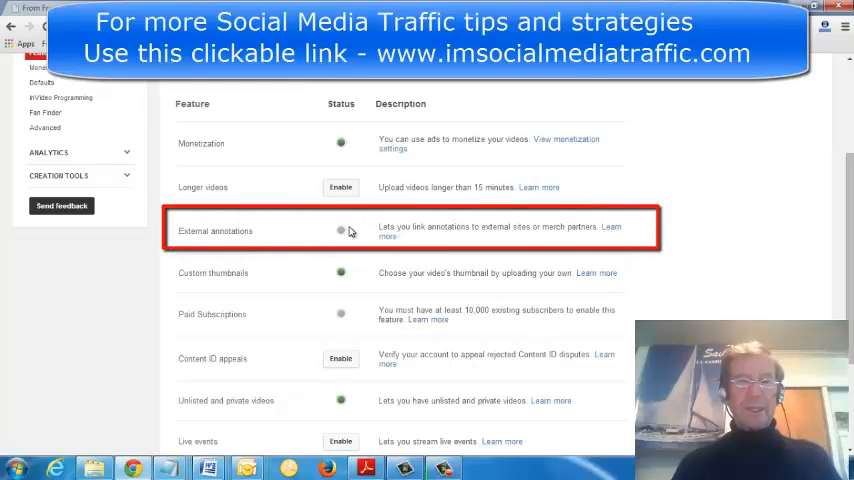
mouse_move(612, 232)
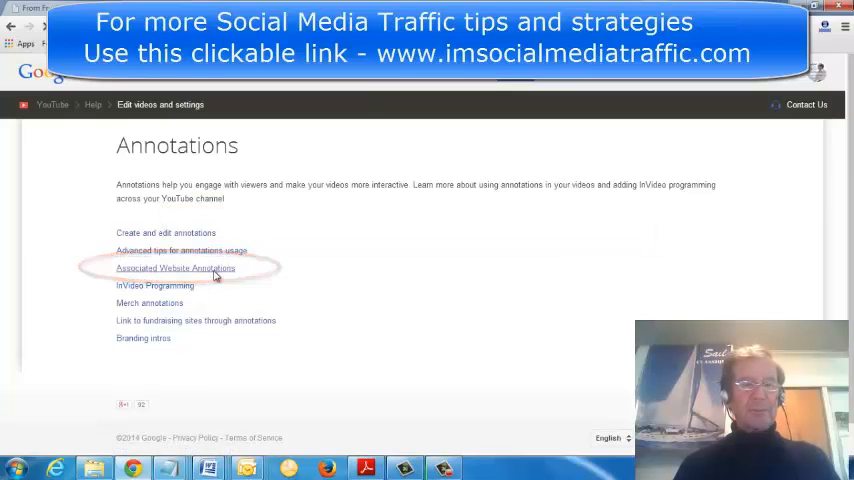
- Bring up the Associated Website annotations walkthrough from the YouTube Help link
left_click(176, 268)
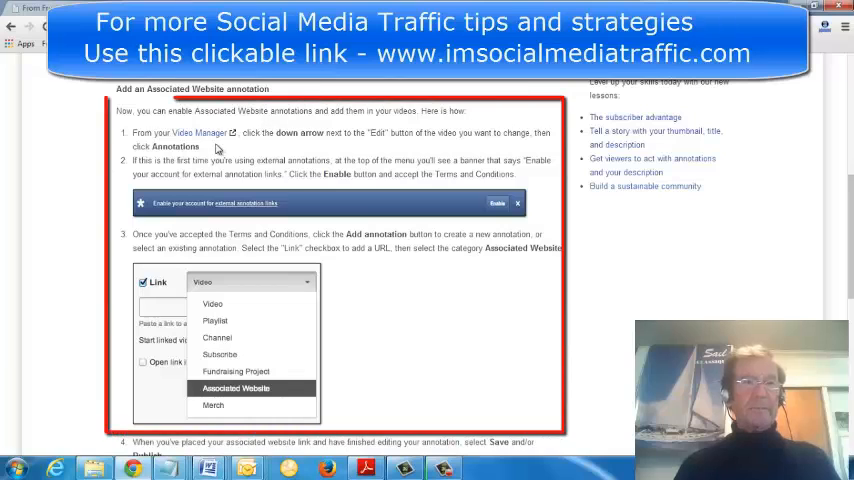
mouse_move(200, 128)
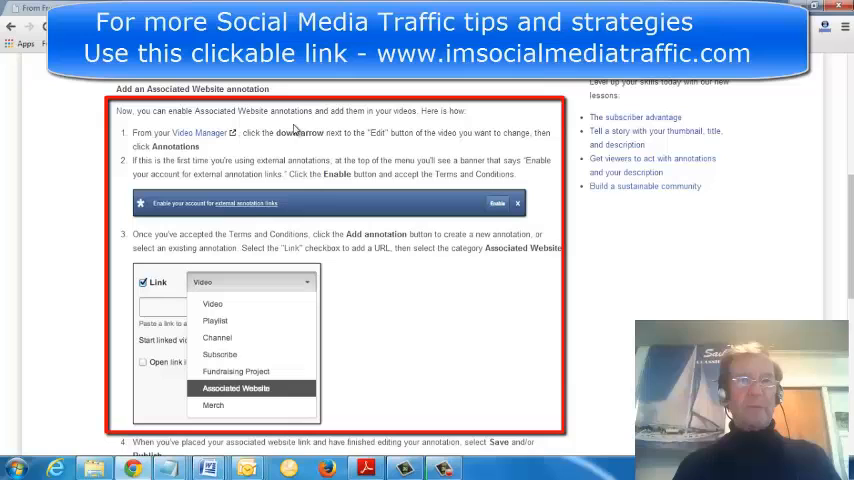
mouse_move(216, 144)
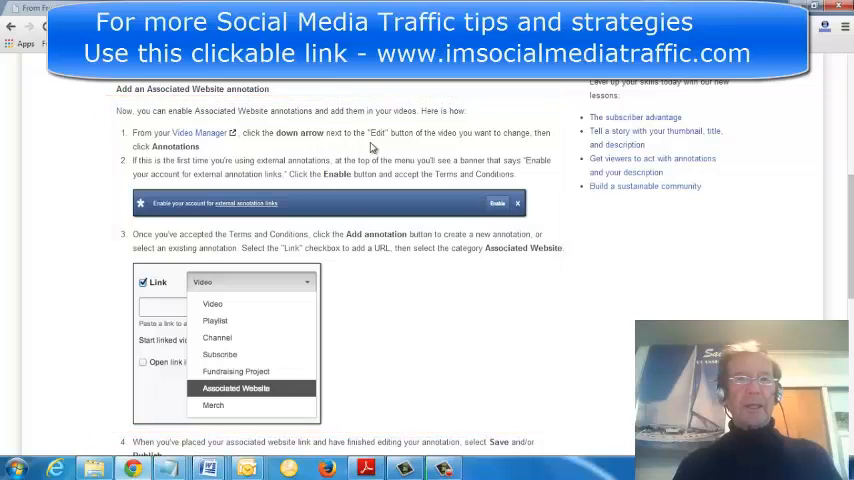
mouse_move(180, 156)
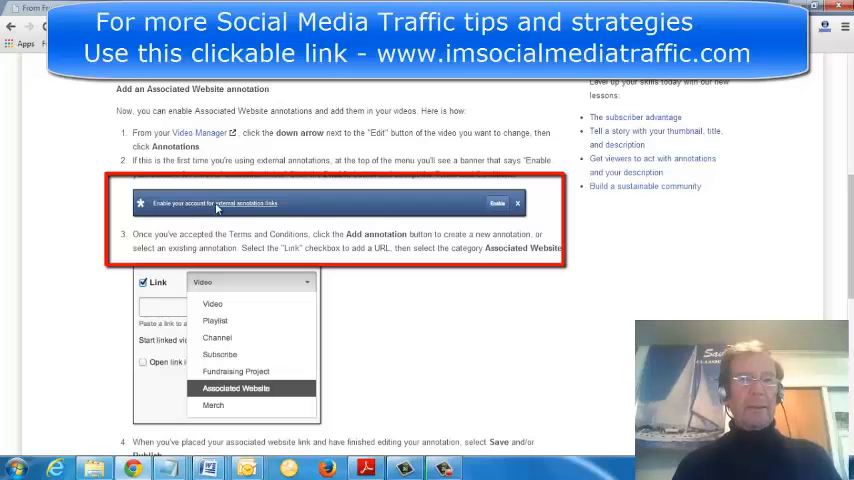
mouse_move(244, 204)
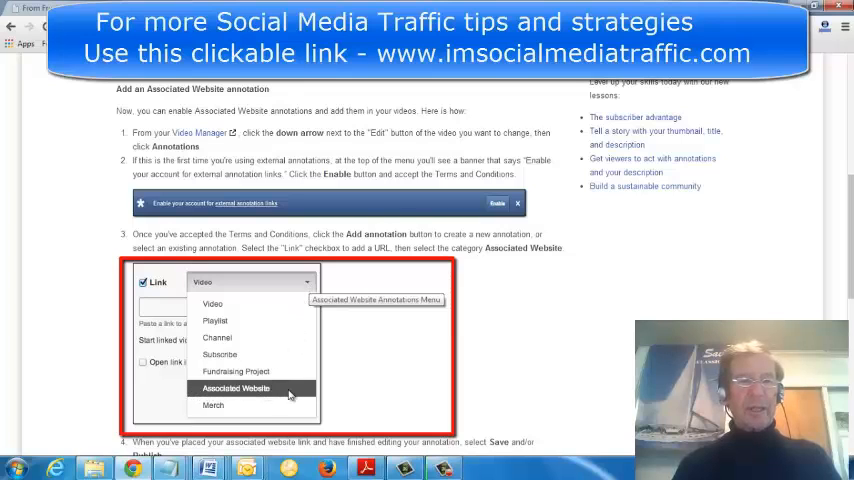
mouse_move(290, 396)
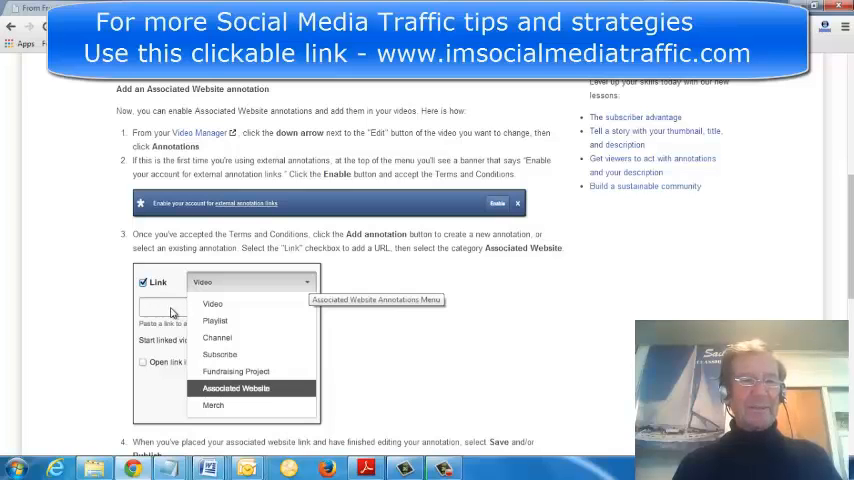
- Expand the FAQ answer 'My associated website appears as pending: what can I do?'
scroll("down", 3)
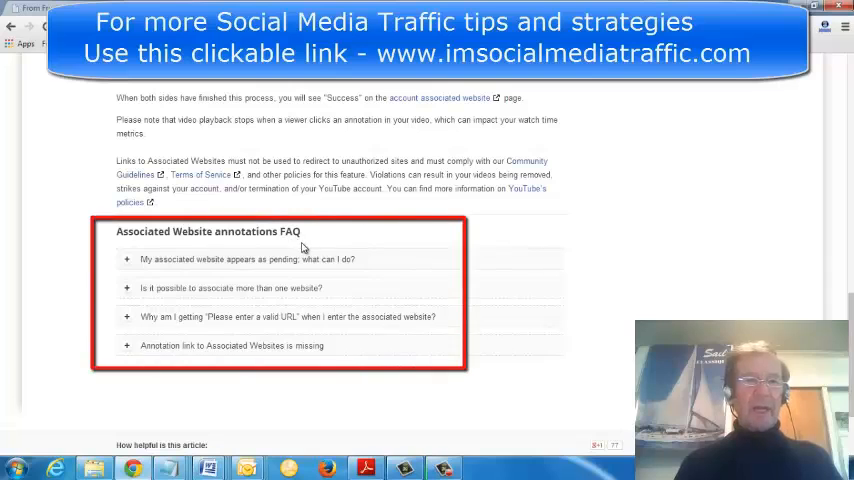
mouse_move(190, 272)
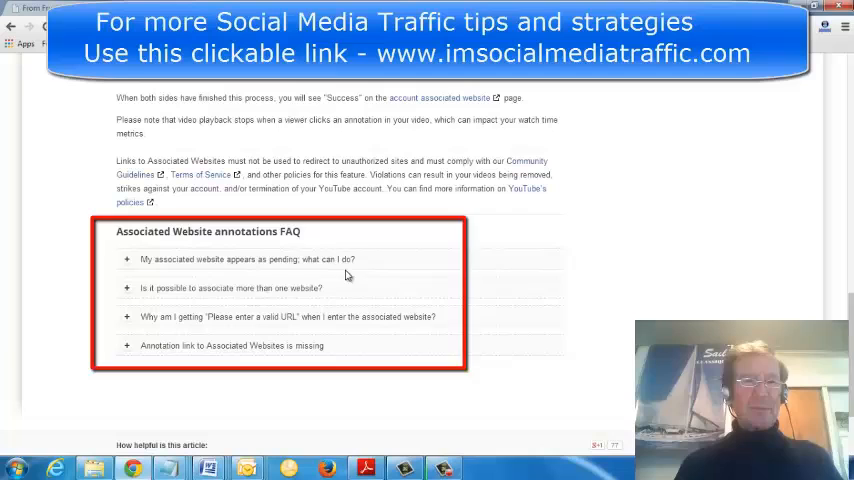
left_click(248, 260)
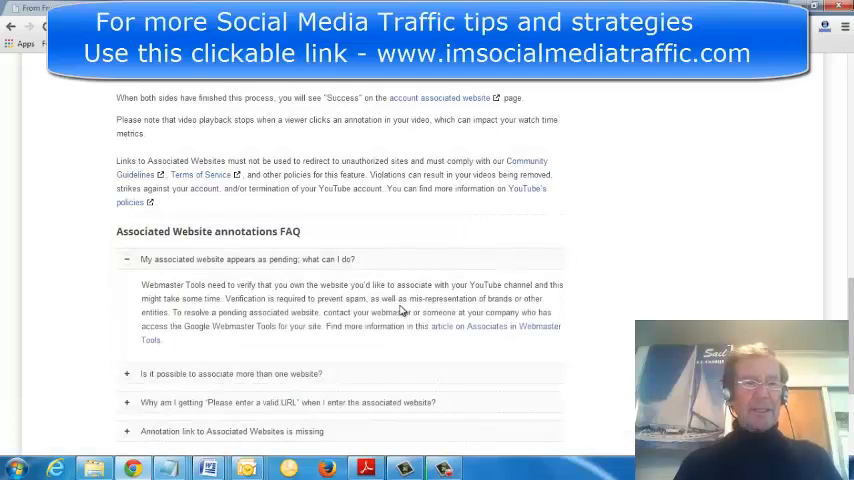